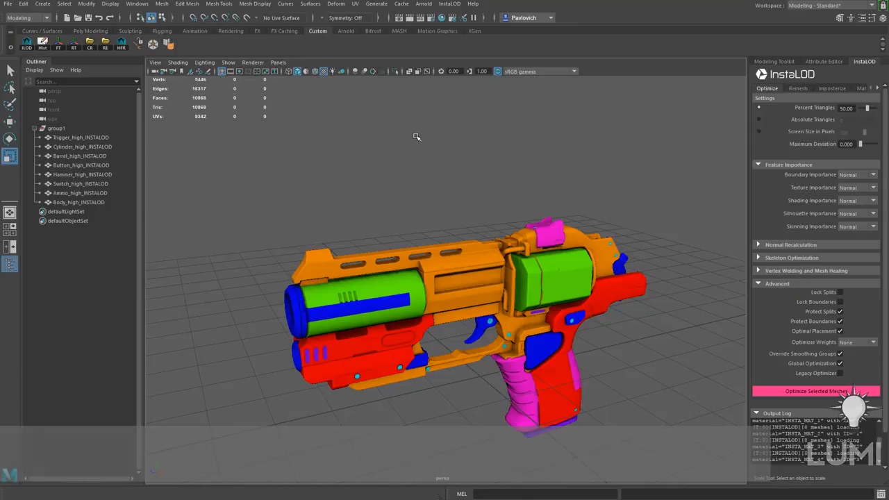
Create a Stingray PBS material in Hypershade and name it Pistol_mat.
left_click(445, 93)
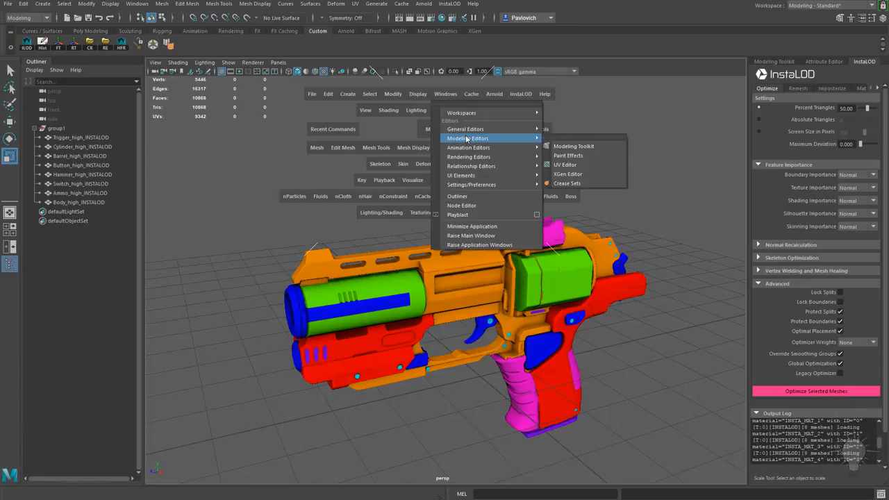
left_click(586, 210)
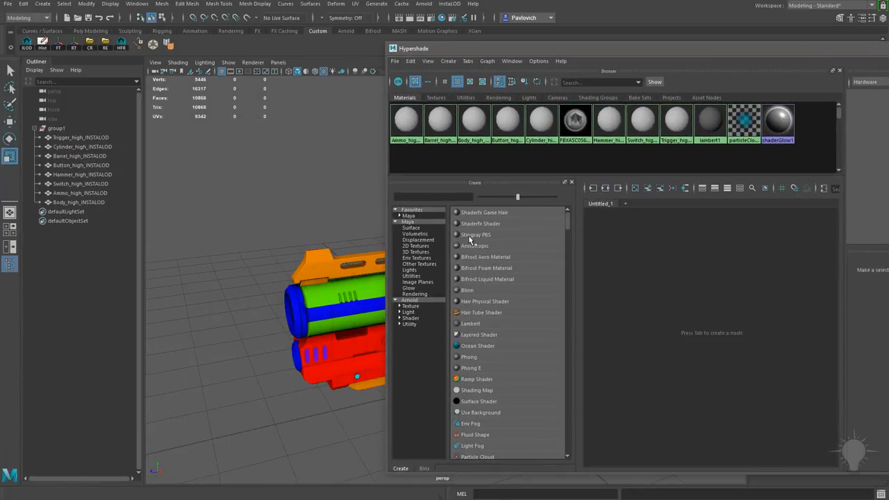
left_click(476, 234)
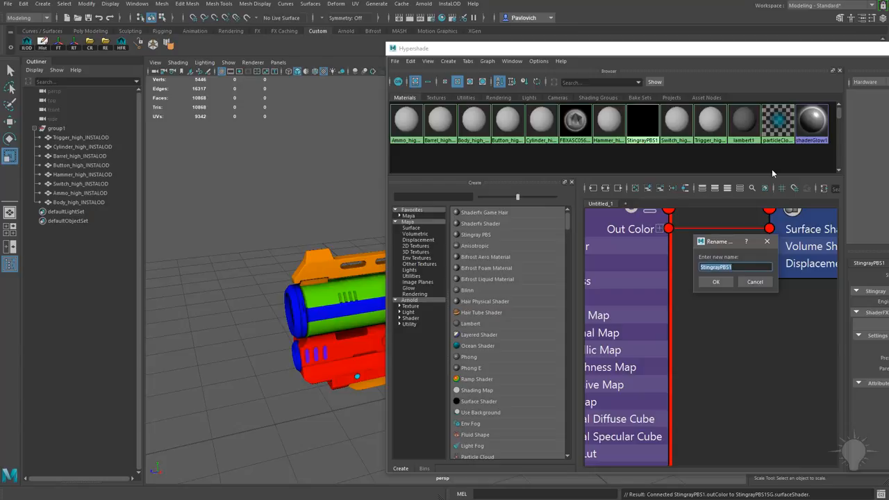
type("Pistol_mat")
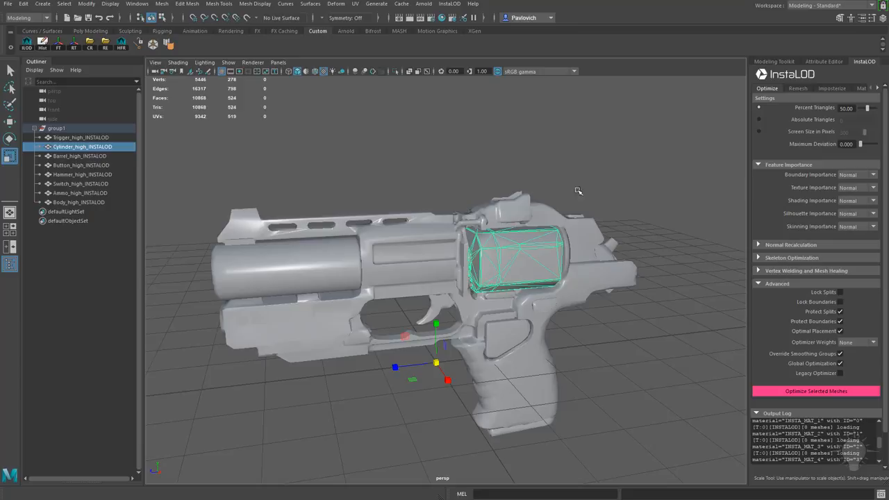
Show Pistol_mat's attributes and enable its texture map options.
left_click(749, 61)
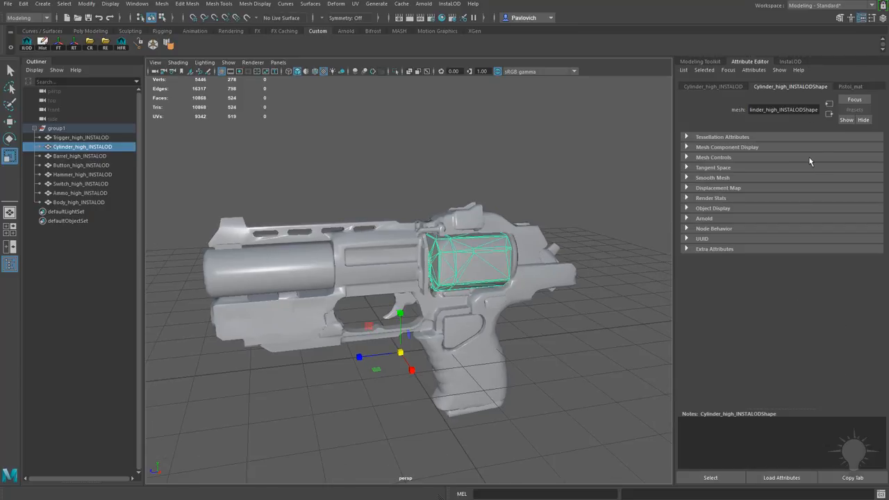
left_click(850, 86)
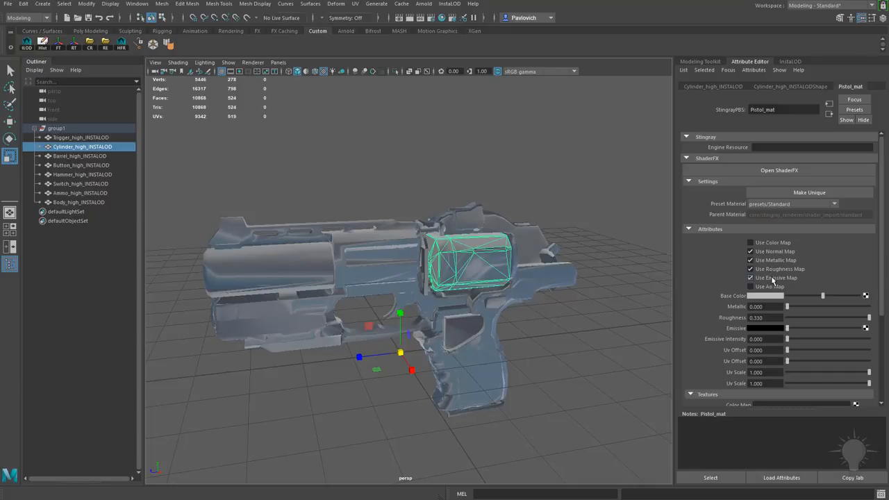
left_click(865, 295)
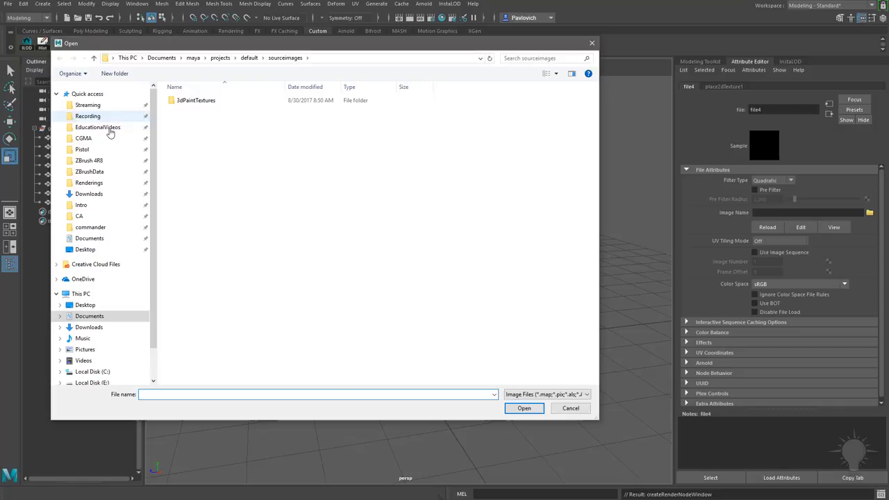
Switch the file browser to a detailed list and load the BaseColor texture.
right_click(208, 194)
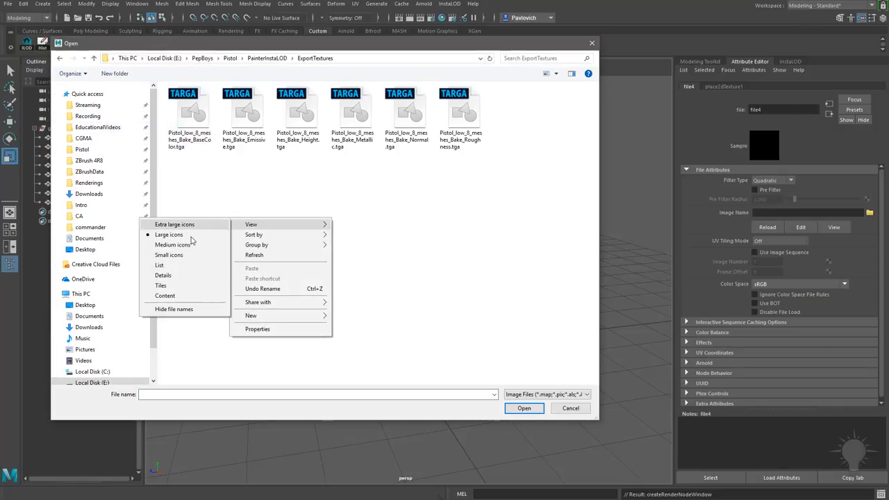
left_click(163, 275)
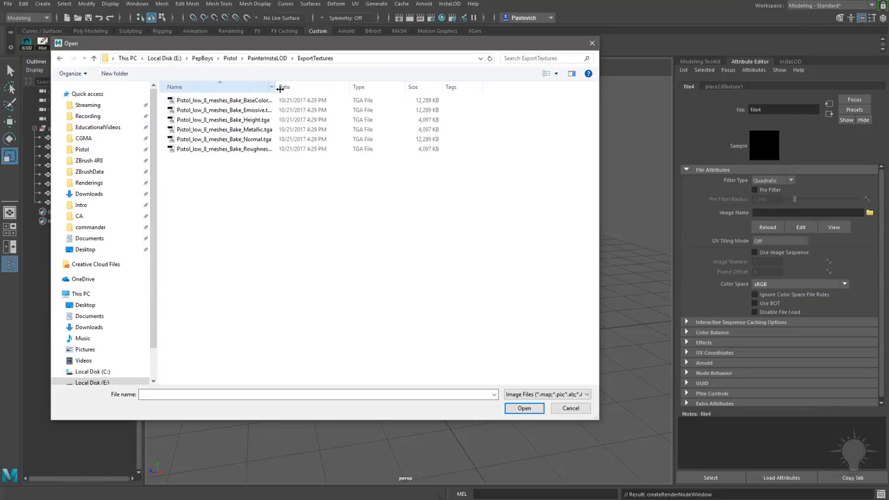
left_click(227, 100)
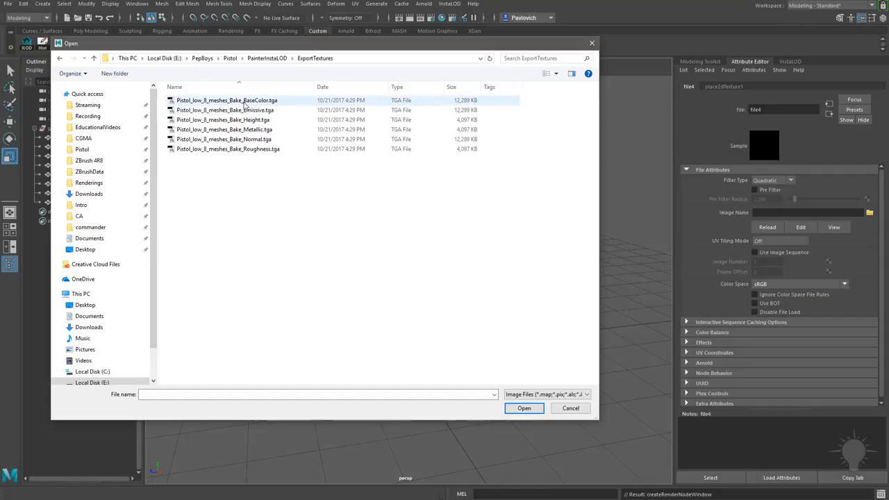
left_click(524, 408)
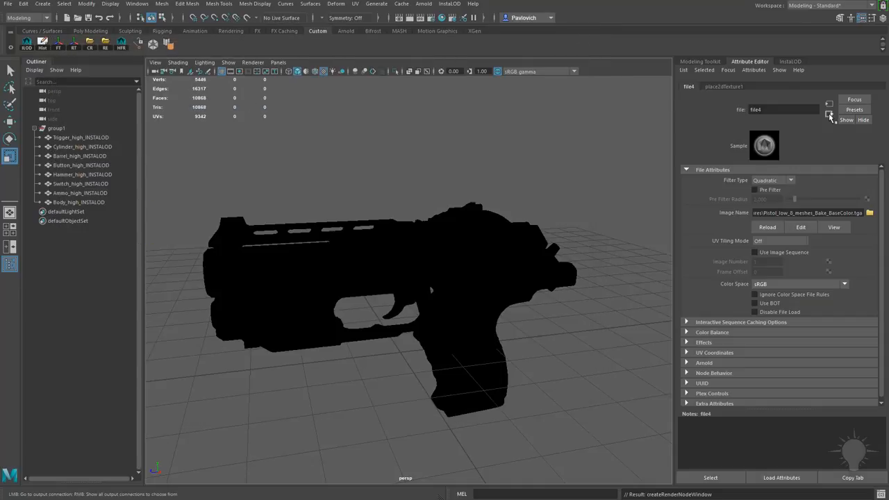
Return to Pistol_mat and attach a file texture to another map slot.
left_click(695, 86)
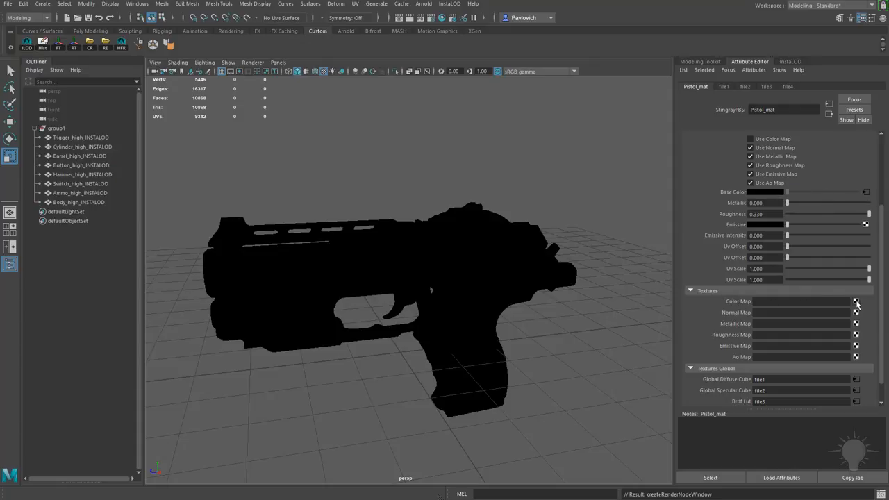
left_click(856, 301)
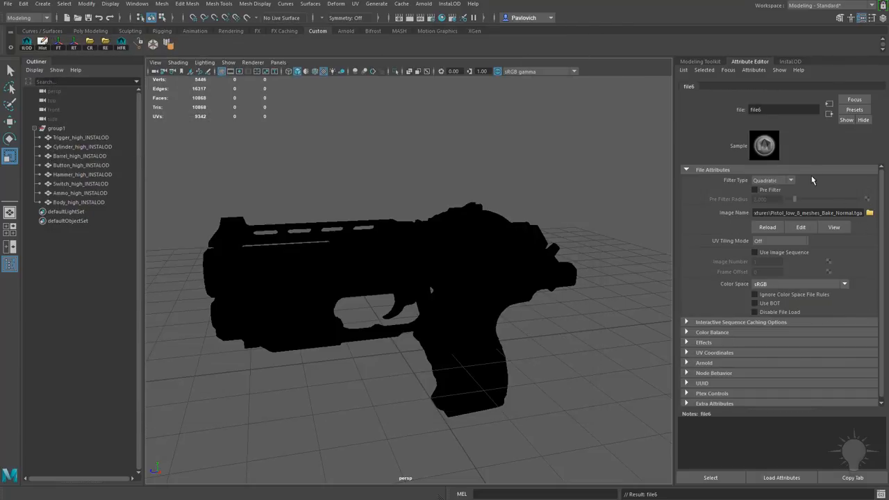
left_click(870, 213)
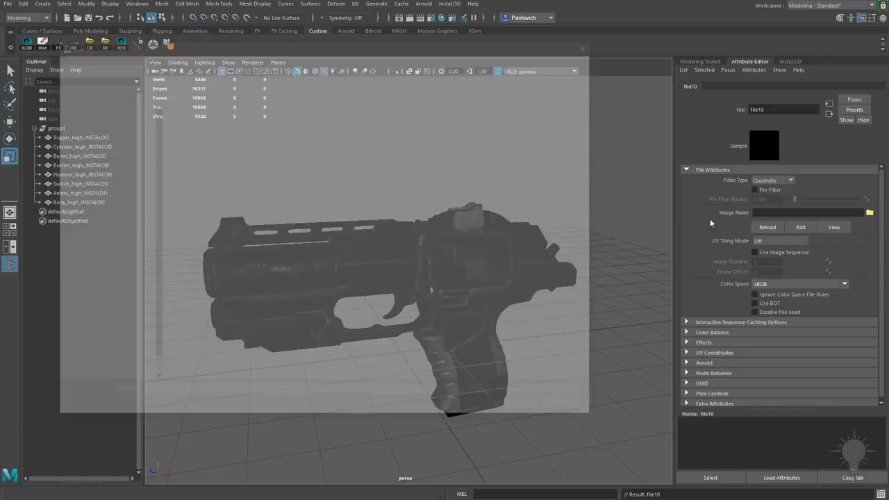
Load file10's image from PainterInstaLOD, break the Base Color connection, enable Use Color Map.
left_click(869, 212)
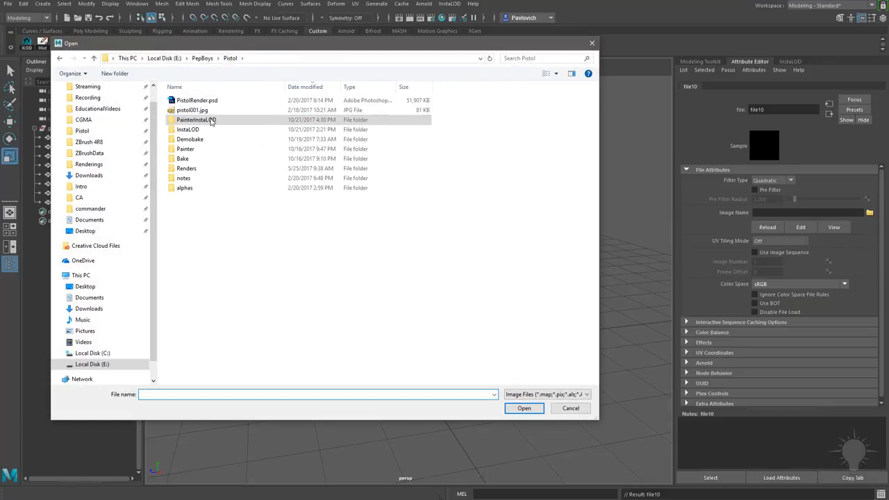
double_click(188, 129)
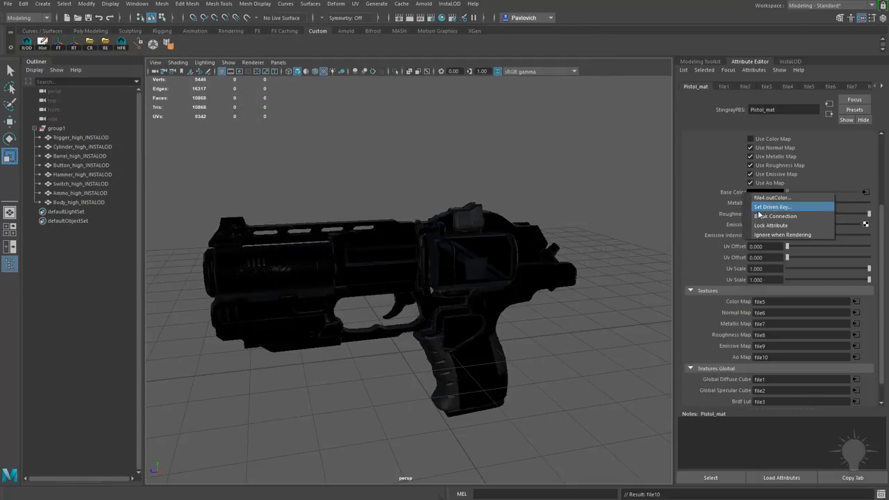
left_click(774, 216)
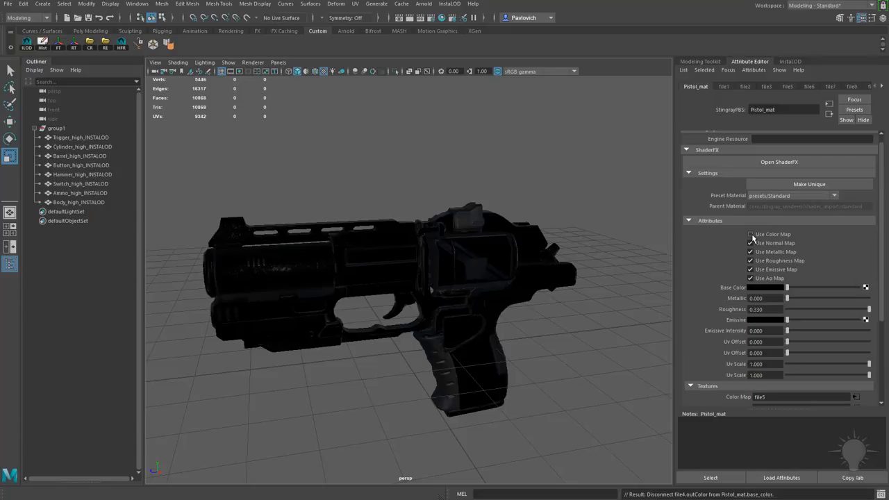
left_click(750, 234)
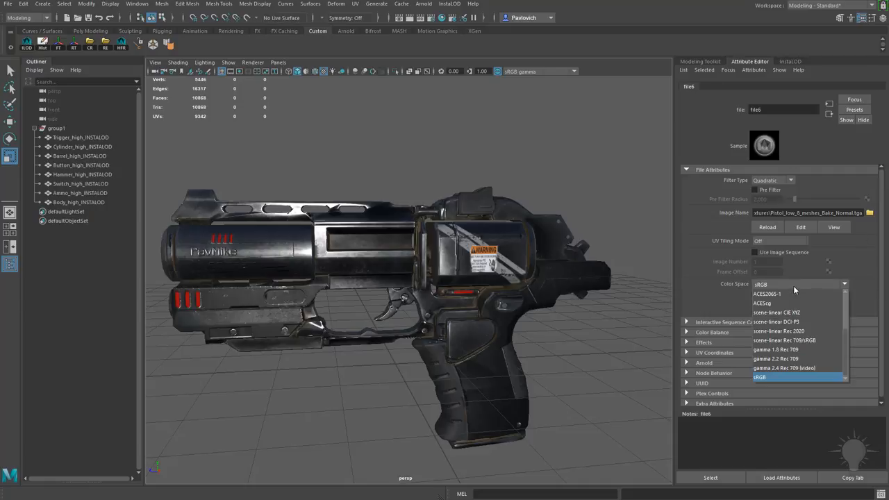
Set file6's Color Space, inspect Body_high_INSTALOD's transform, deselect, and show InstaLOD settings.
left_click(759, 284)
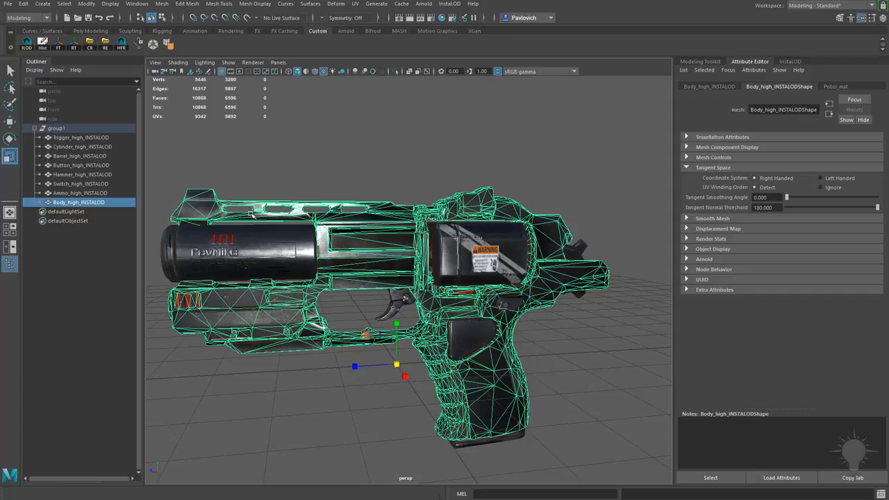
left_click(710, 86)
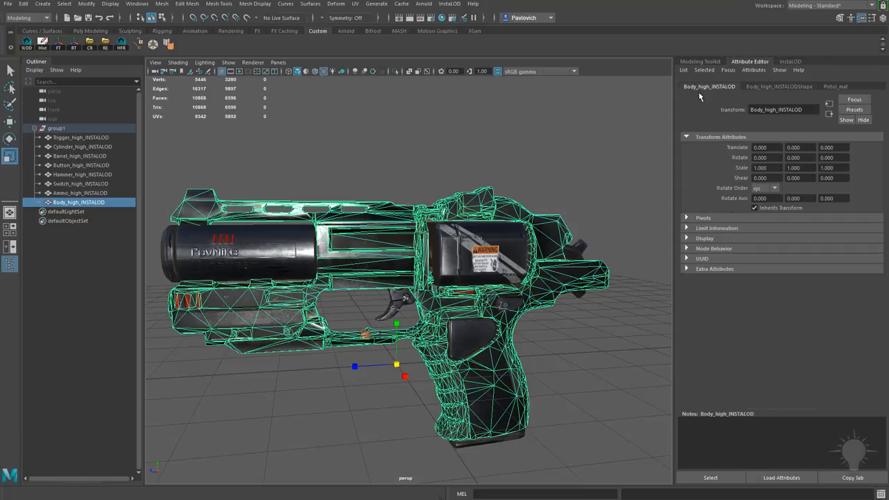
mouse_move(436, 183)
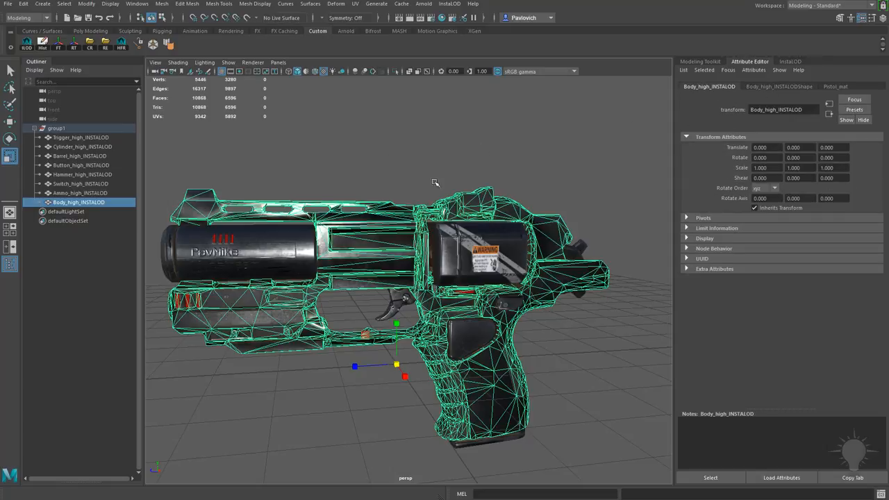
left_click(778, 86)
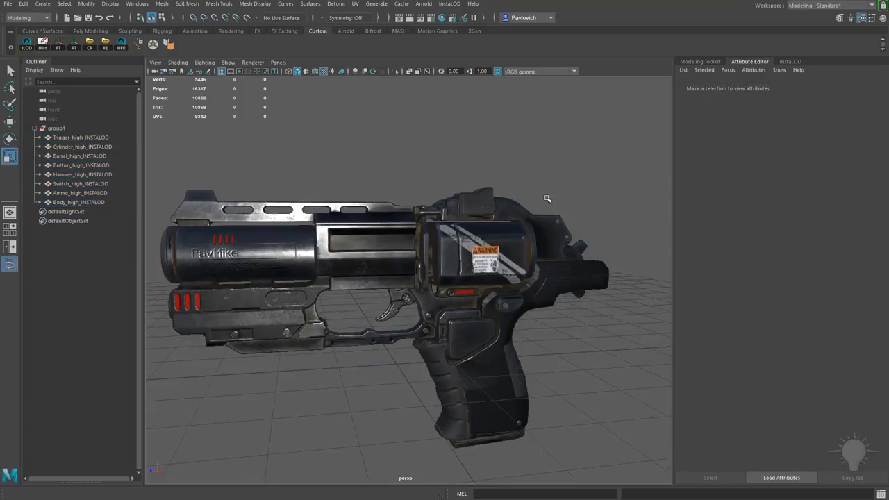
left_click(864, 62)
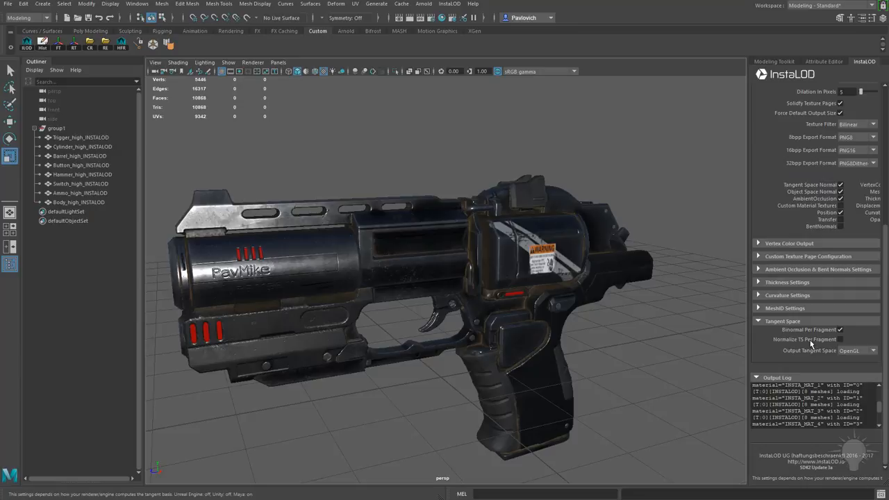
mouse_move(810, 350)
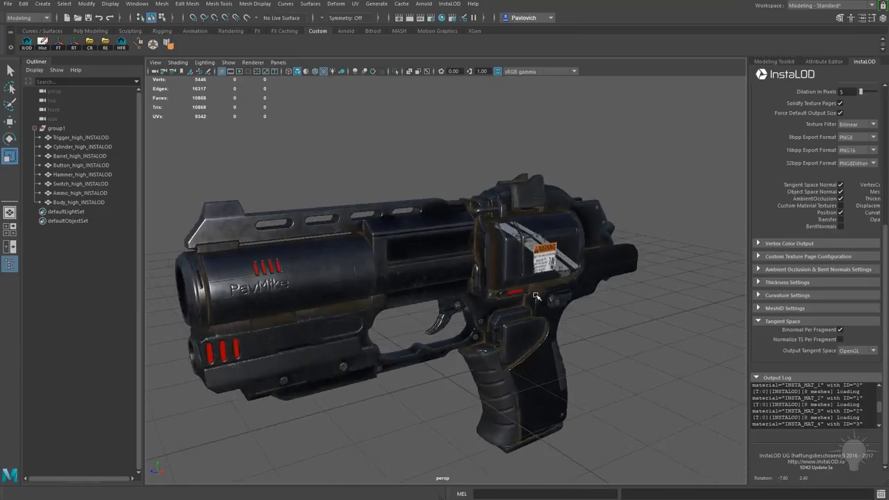
Orbit around the textured pistol to inspect it.
left_click_drag(535, 299, 528, 302)
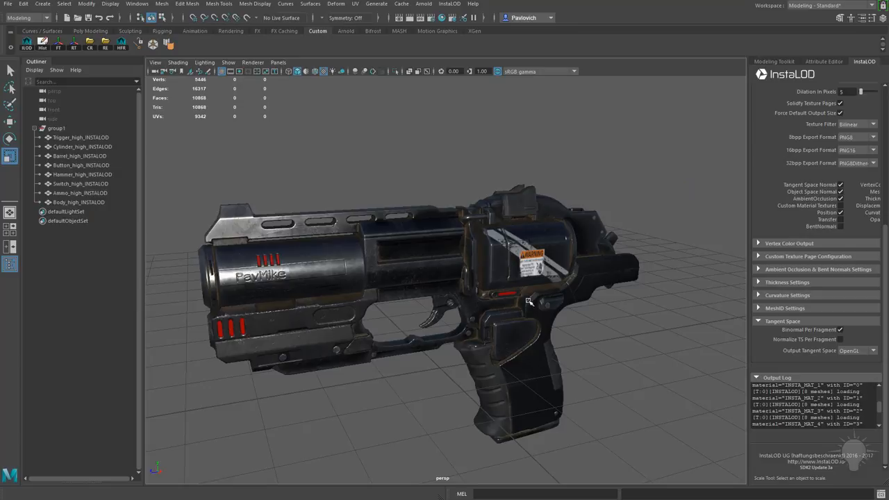